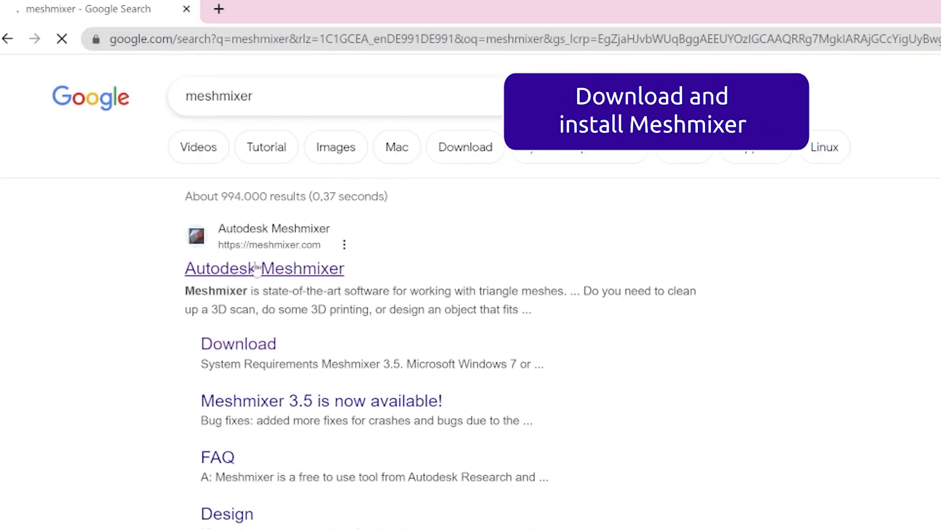
- Reach Meshmixer's official site and request the free Windows download
{"action": "left_click", "coordinate": [263, 268]}
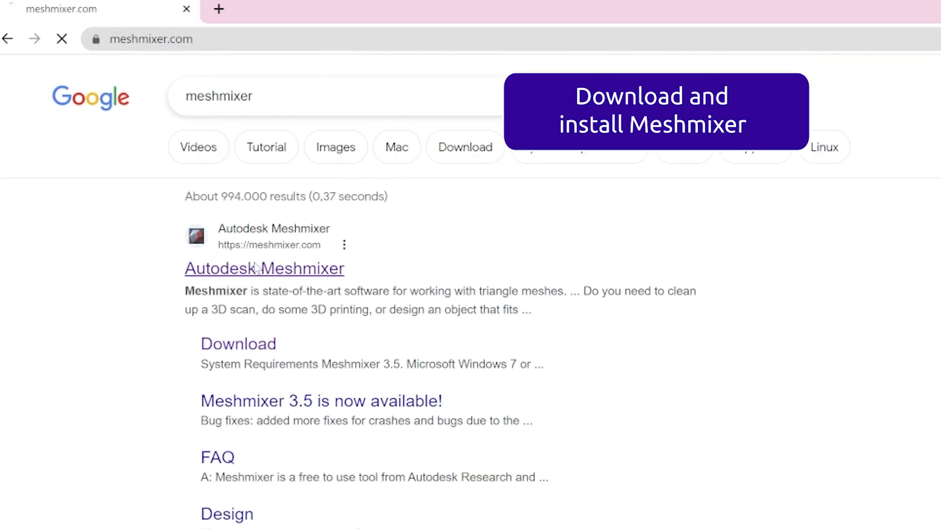
{"action": "left_click", "coordinate": [264, 269]}
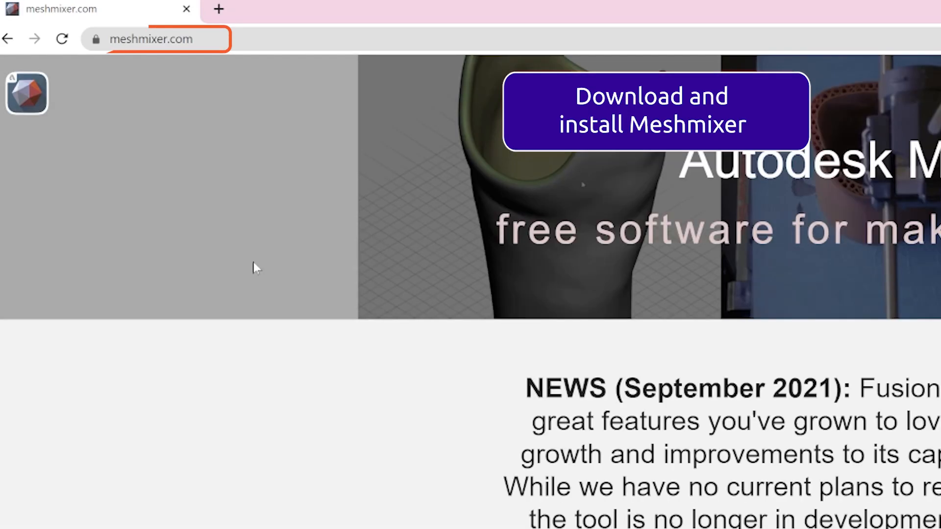
{"action": "scroll", "scroll_direction": "down", "scroll_amount": 3}
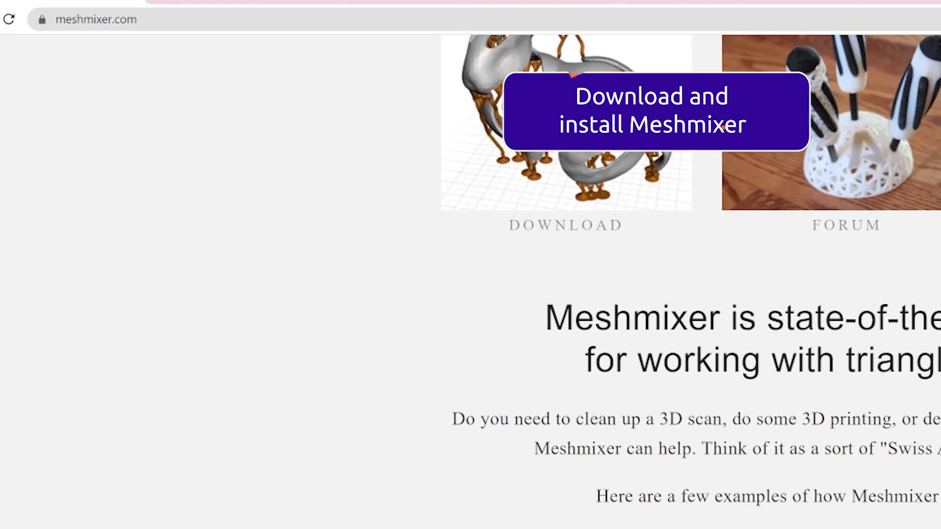
{"action": "scroll", "scroll_direction": "down", "scroll_amount": 3}
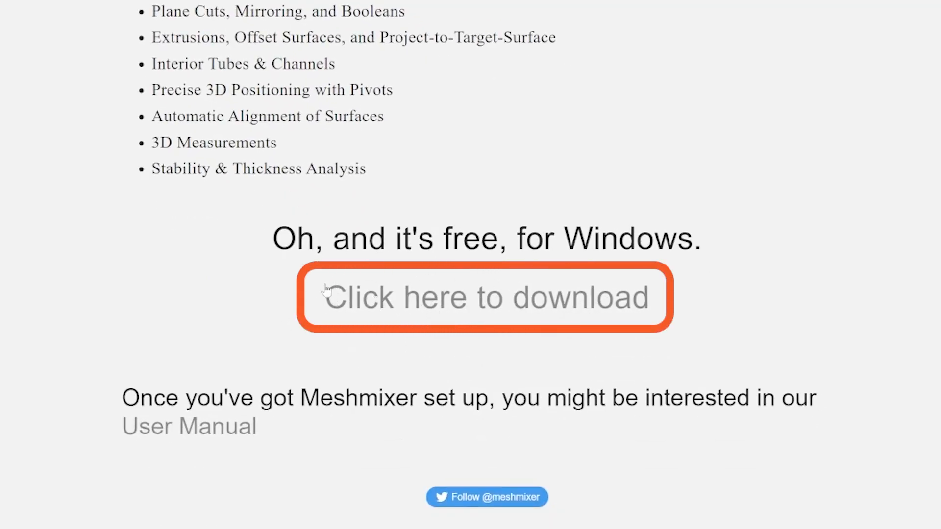
{"action": "mouse_move", "coordinate": [609, 305]}
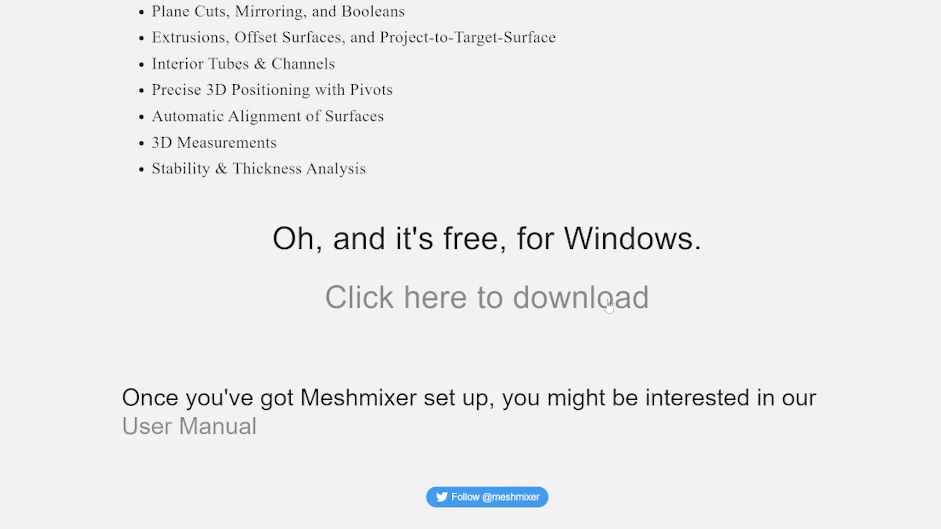
{"action": "left_click", "coordinate": [485, 297]}
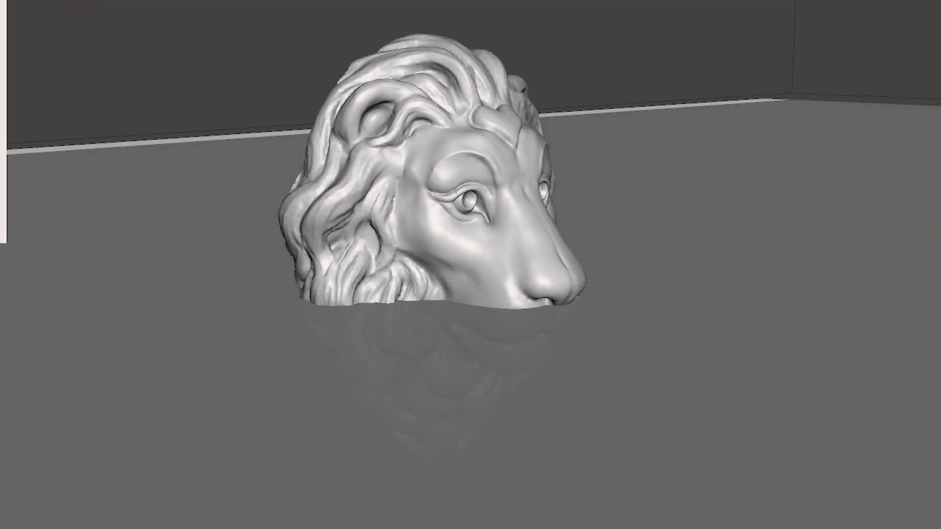
- Bring up the Edit operations for the loaded lion head model
{"action": "left_click", "coordinate": [22, 253]}
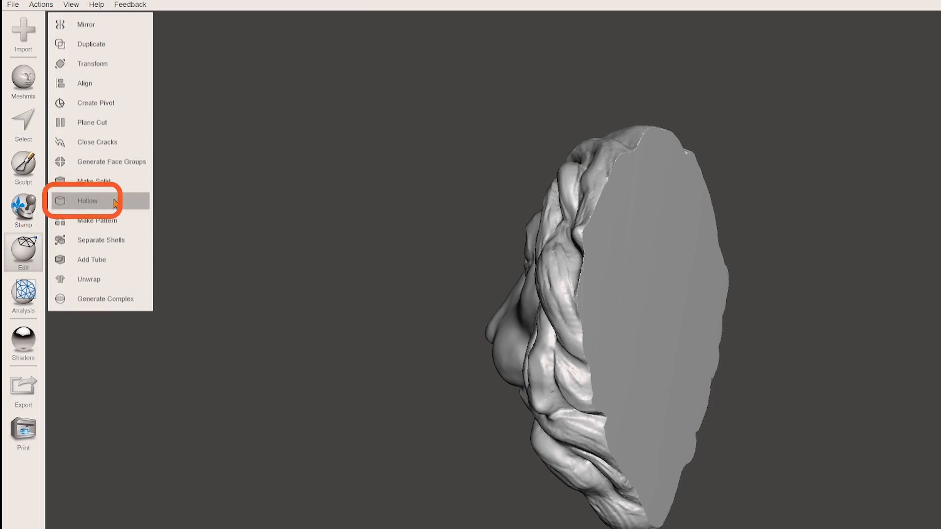
- Hollow the lion head with Offset Distance 0.49 mm, update and accept the result
{"action": "left_click", "coordinate": [87, 201]}
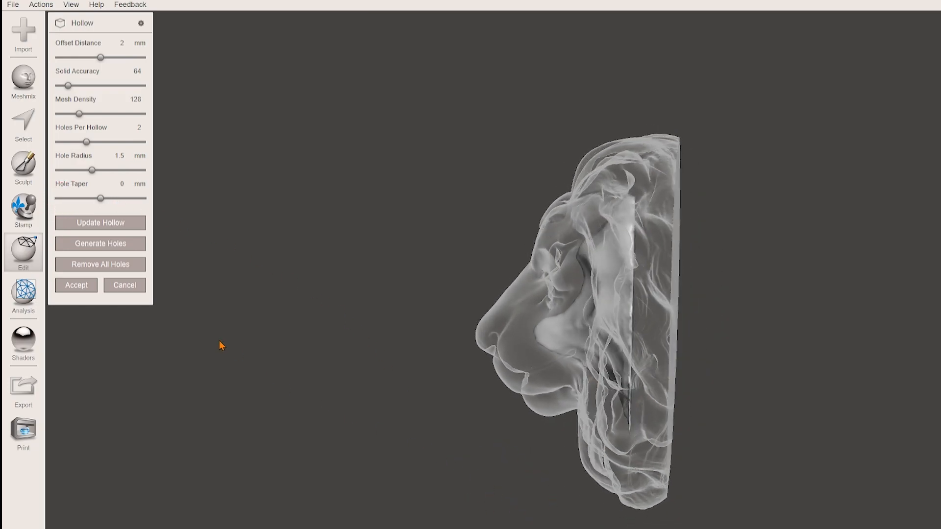
{"action": "left_click_drag", "start_coordinate": [100, 58], "coordinate": [84, 58]}
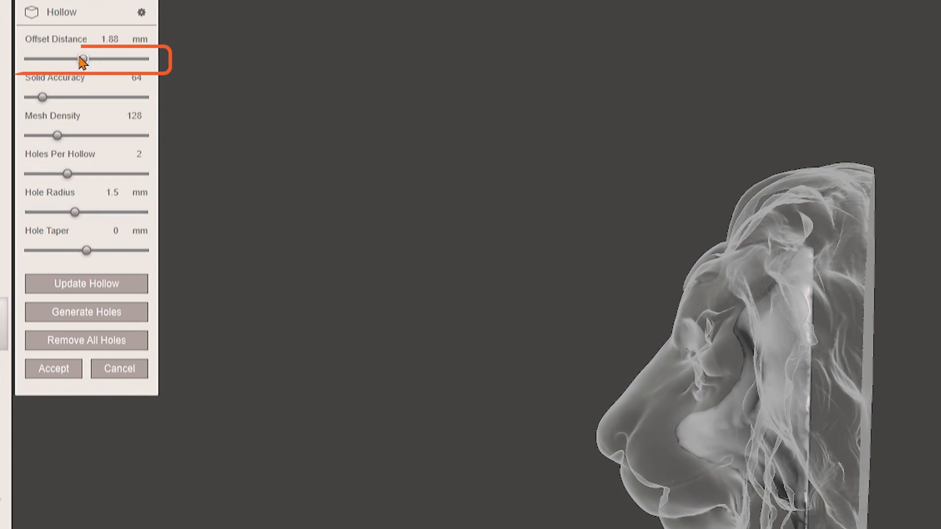
{"action": "left_click_drag", "start_coordinate": [82, 60], "coordinate": [42, 60]}
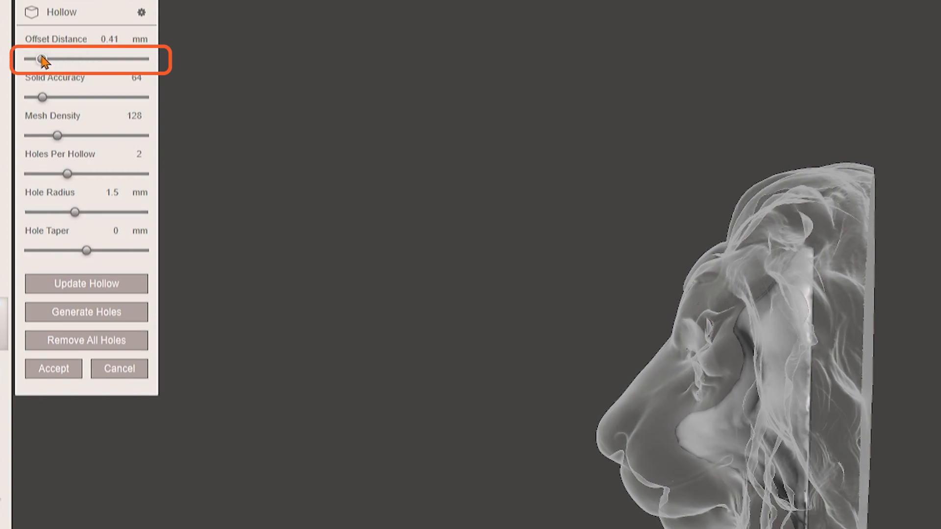
{"action": "left_click_drag", "start_coordinate": [42, 59], "coordinate": [43, 60]}
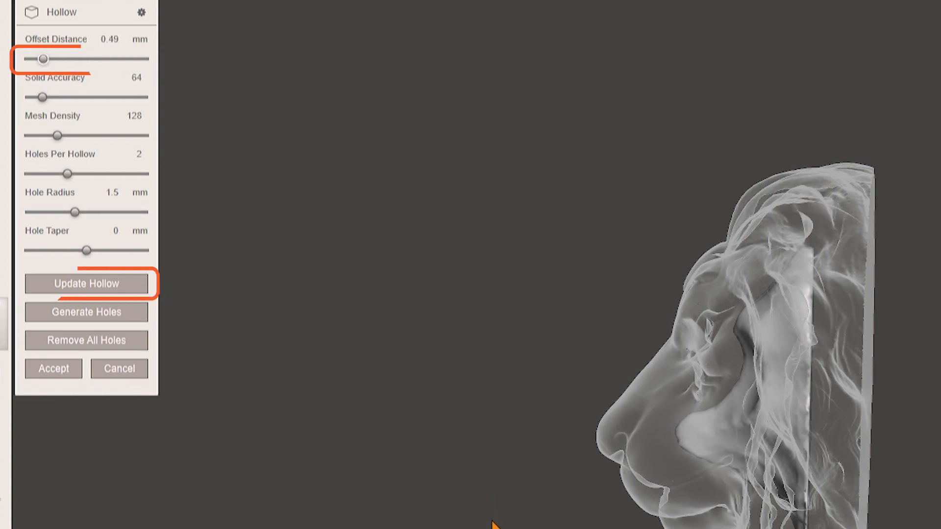
{"action": "left_click", "coordinate": [86, 284]}
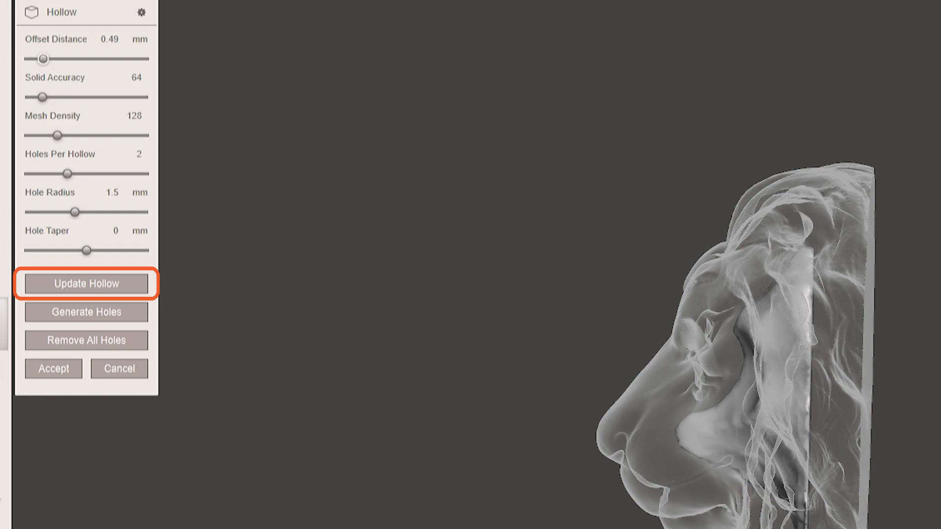
{"action": "left_click", "coordinate": [86, 283]}
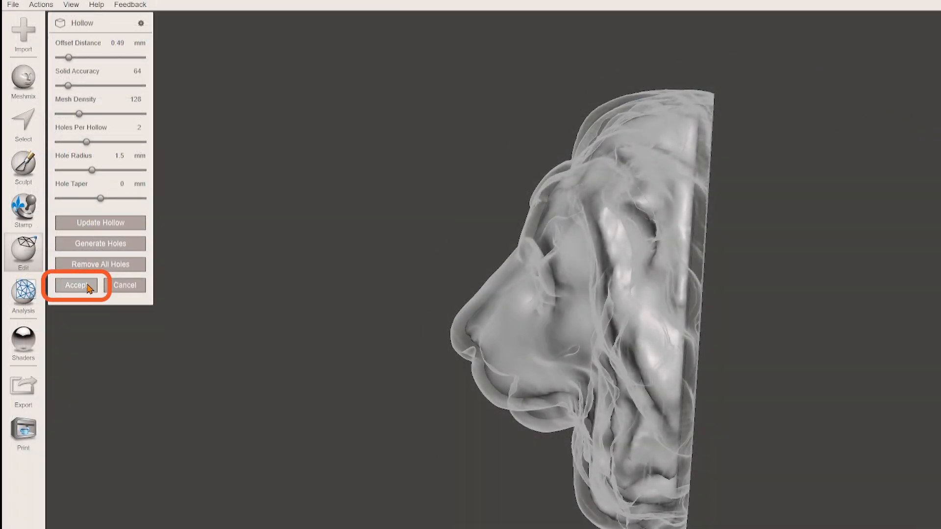
{"action": "left_click", "coordinate": [77, 285]}
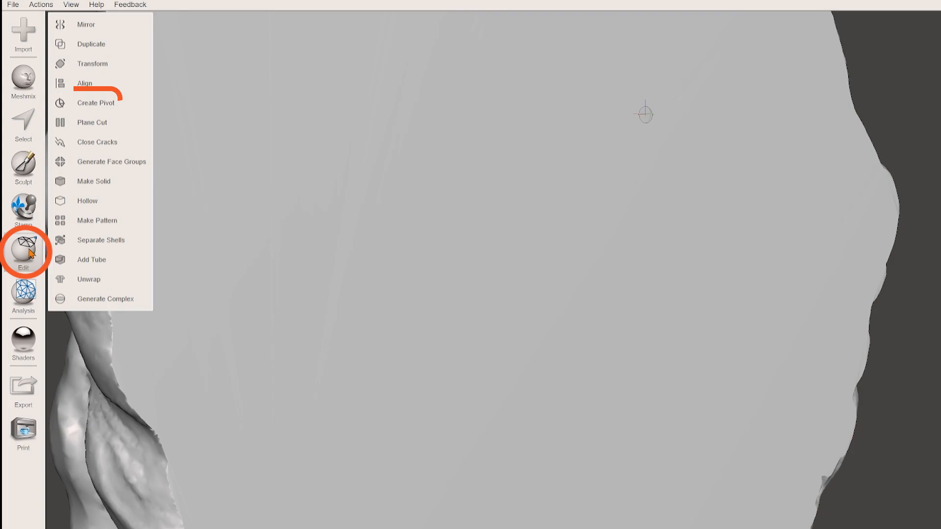
- Create a pivot snapped to the flat back's face centre in the World frame
{"action": "left_click", "coordinate": [95, 103]}
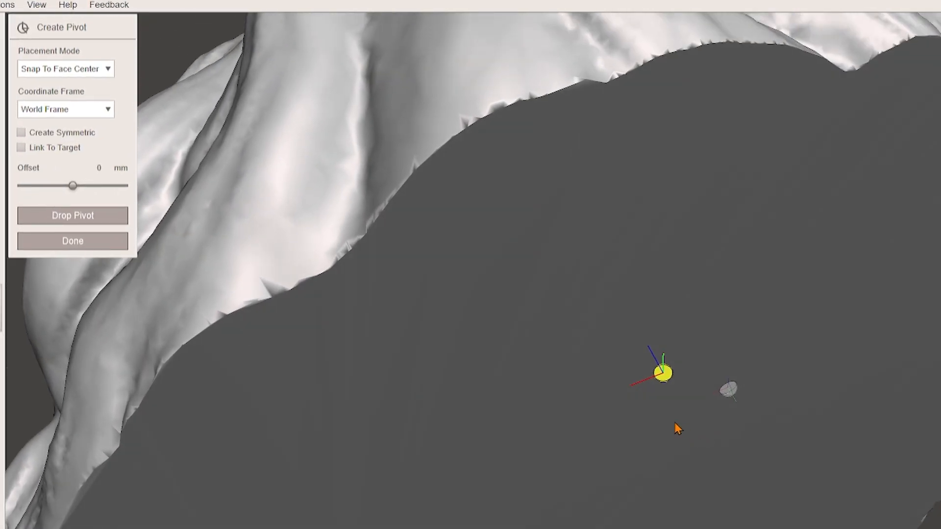
{"action": "left_click", "coordinate": [65, 109]}
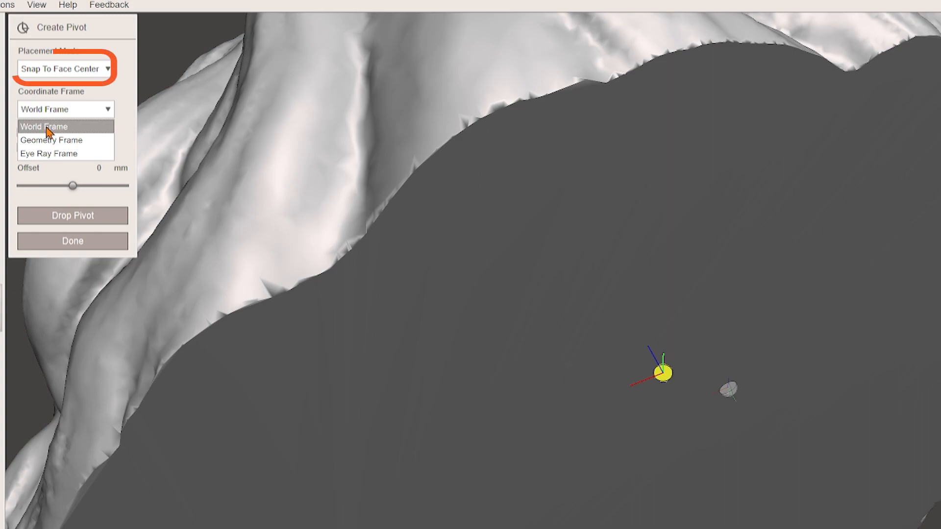
{"action": "left_click", "coordinate": [42, 126]}
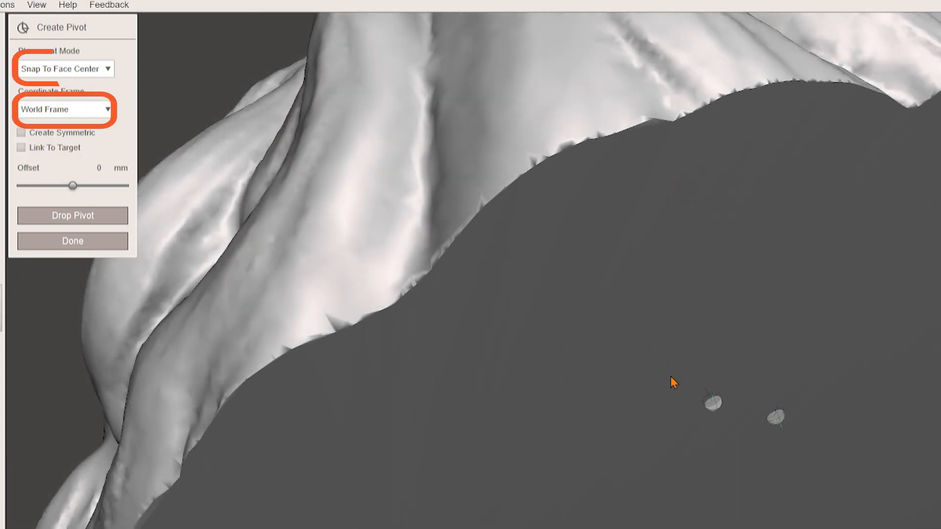
{"action": "left_click", "coordinate": [71, 241]}
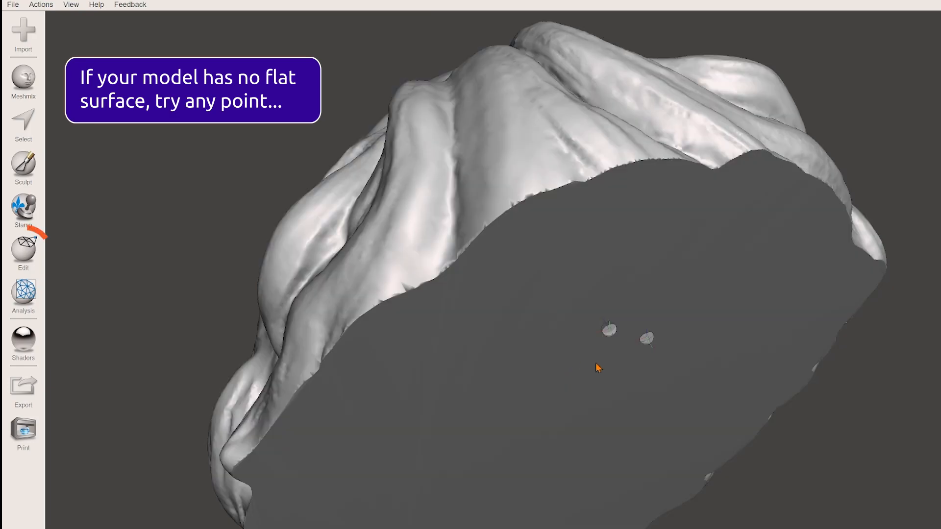
- Start a Plane Cut on the lion head from the Edit operations
{"action": "left_click", "coordinate": [23, 246]}
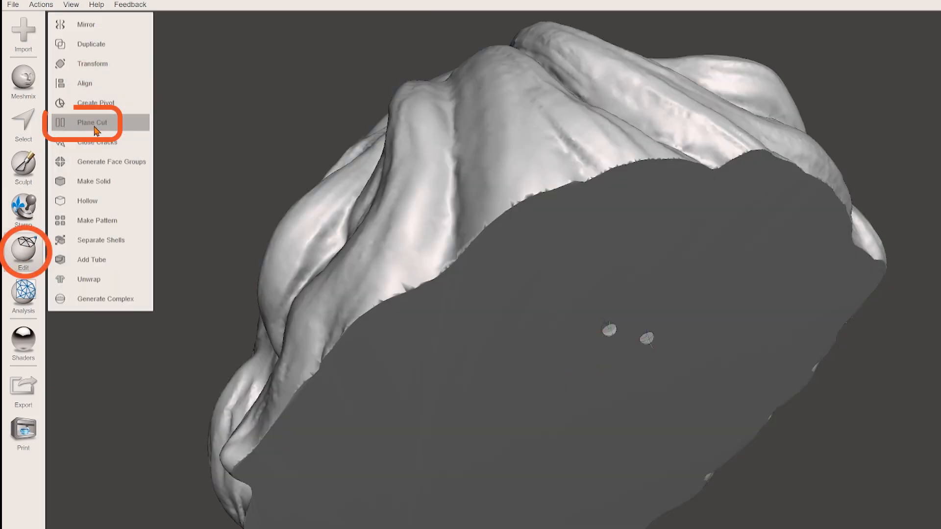
{"action": "left_click", "coordinate": [92, 123]}
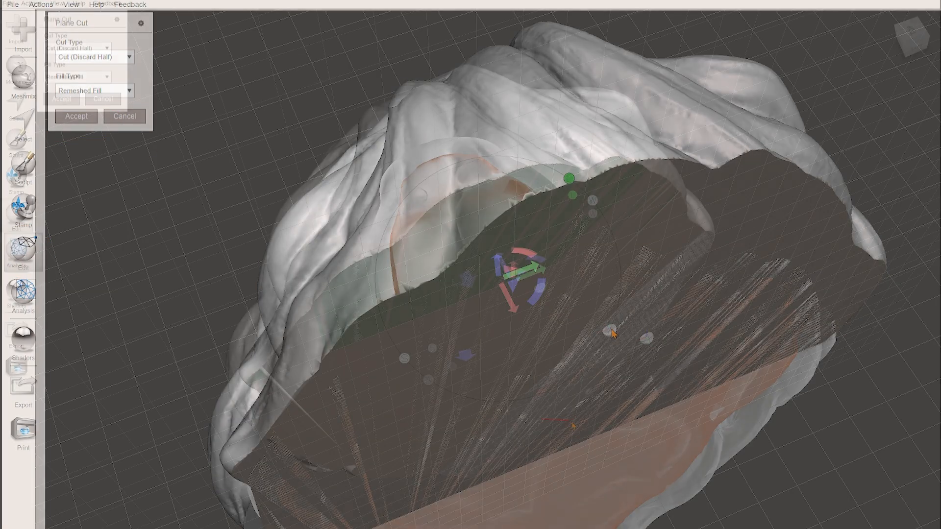